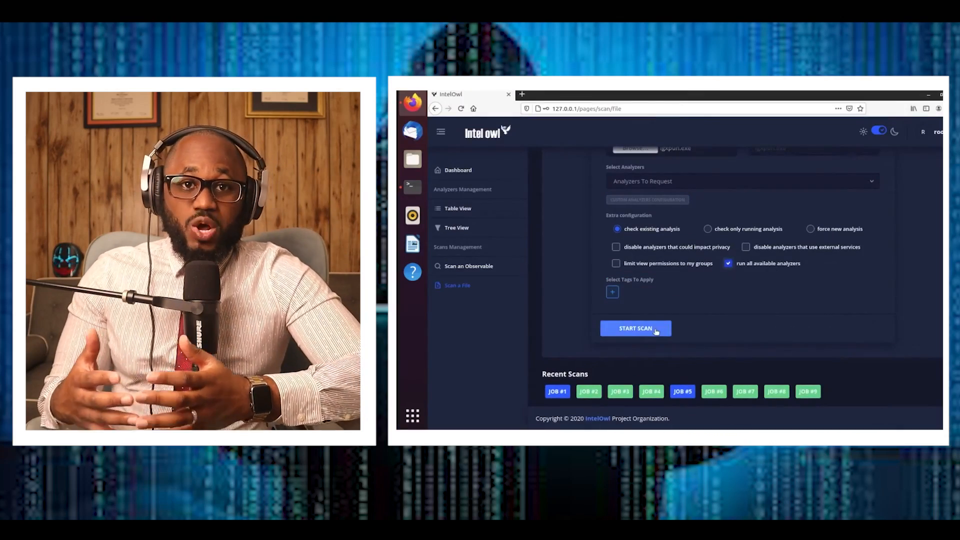
# - Start the IntelOwl file scan and view the Dashboard's analysis jobs table
pyautogui.click(635, 328)
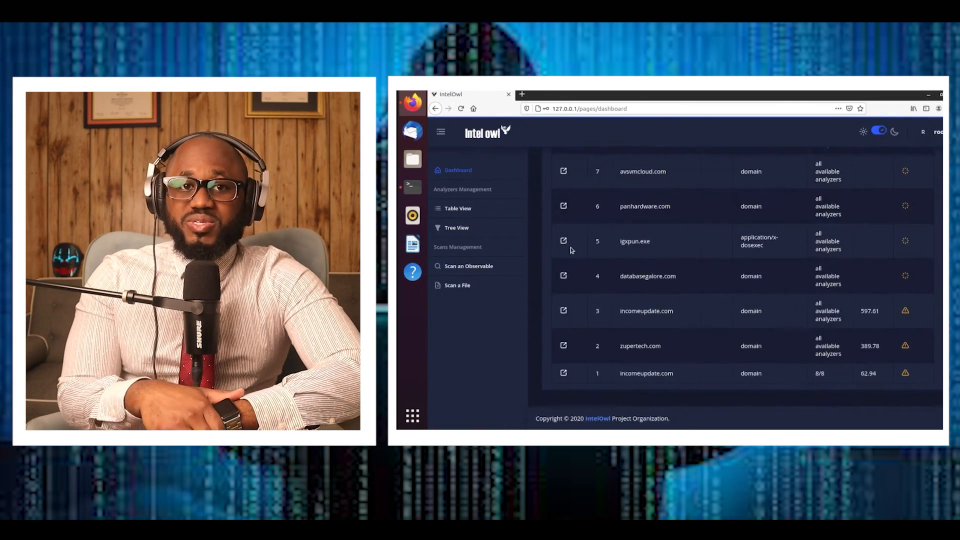
pyautogui.click(563, 240)
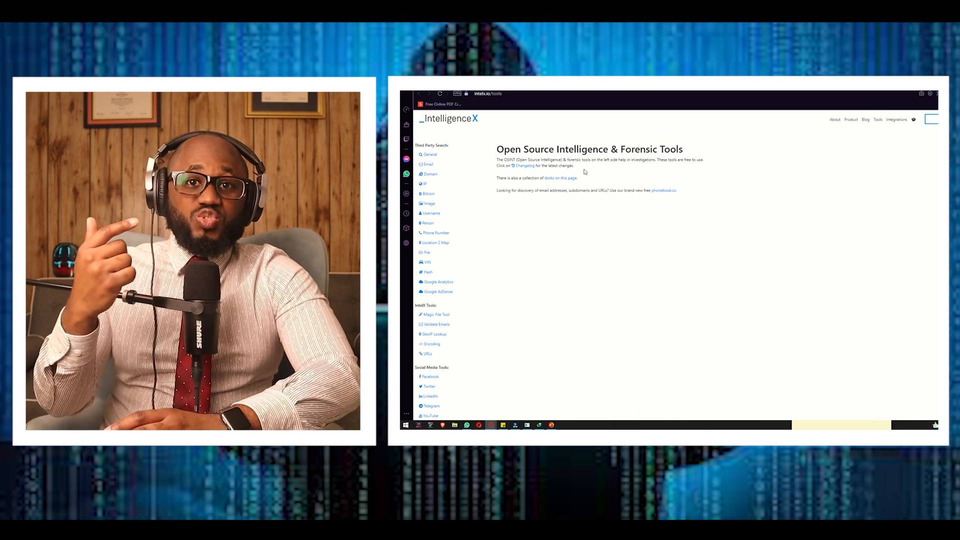
pyautogui.moveTo(427, 193)
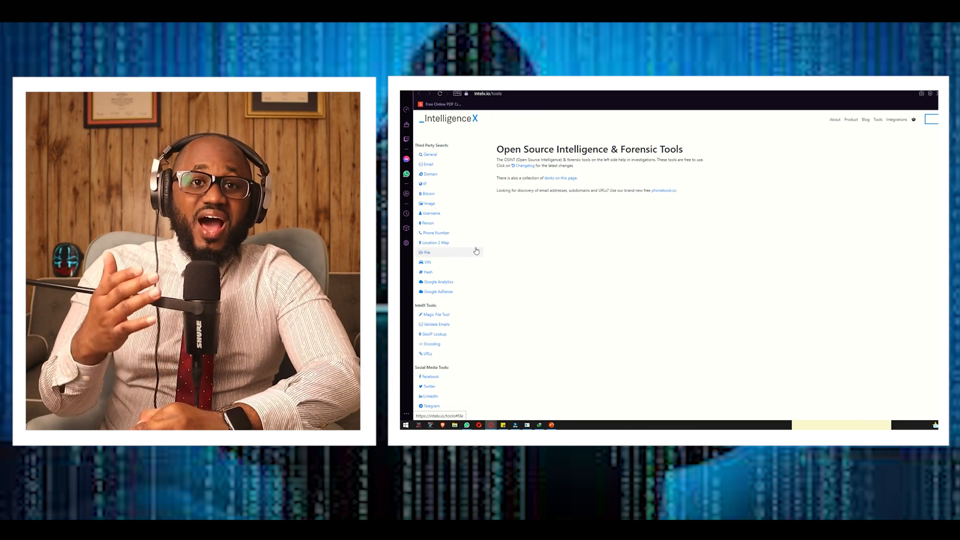
pyautogui.click(449, 119)
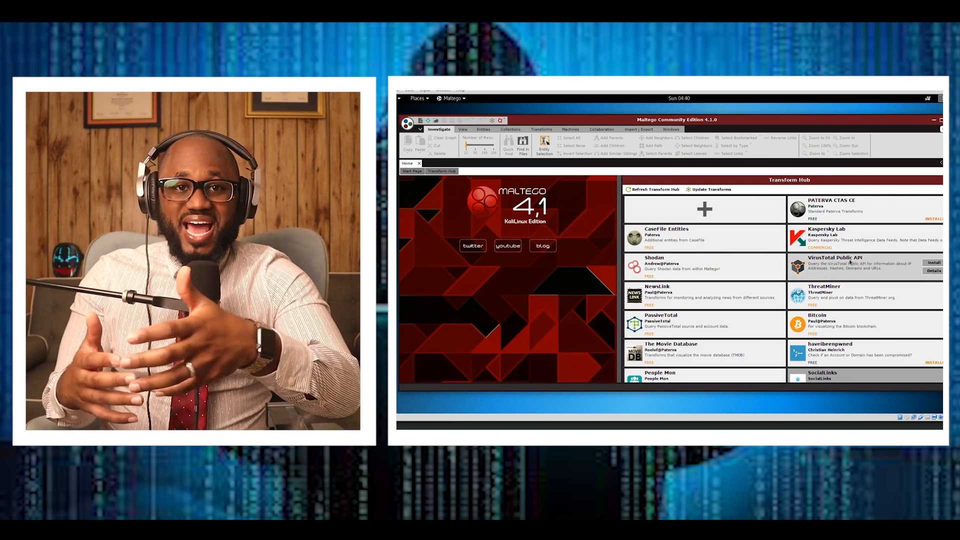
pyautogui.moveTo(857, 267)
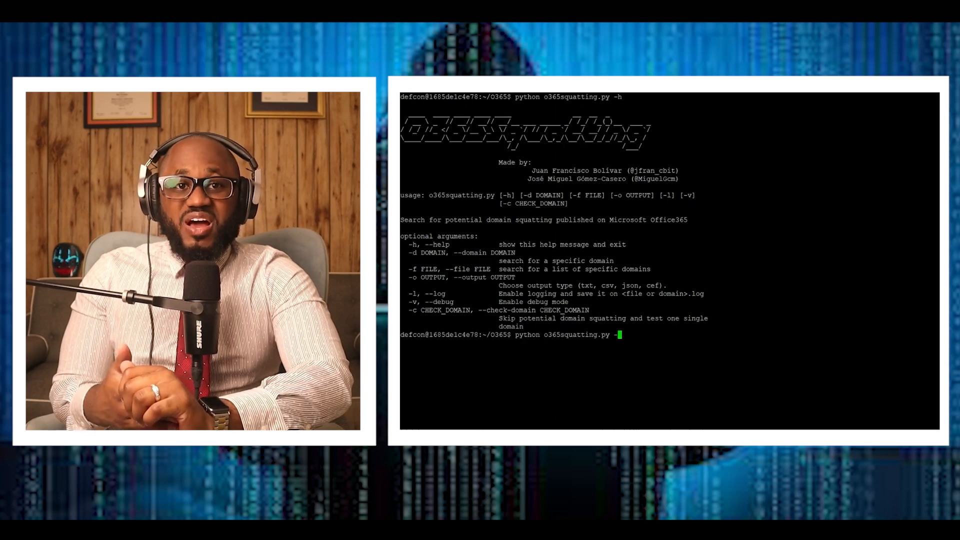
# - Add '-c microsoft' to the o365squatting command to test the single domain microsoft
pyautogui.write('-c microsoft')
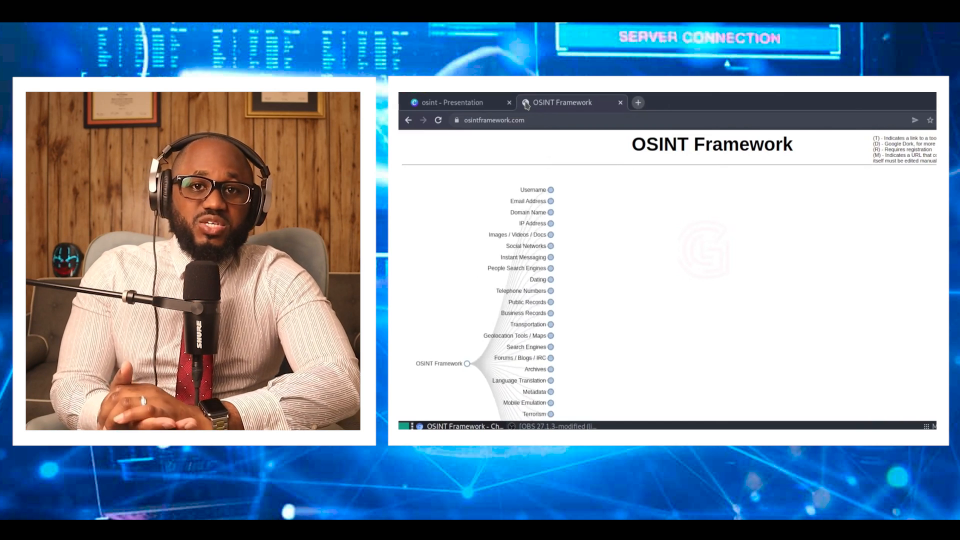
# - Expand the Email Address node, then its Breach Data branch, in OSINT Framework
pyautogui.click(550, 201)
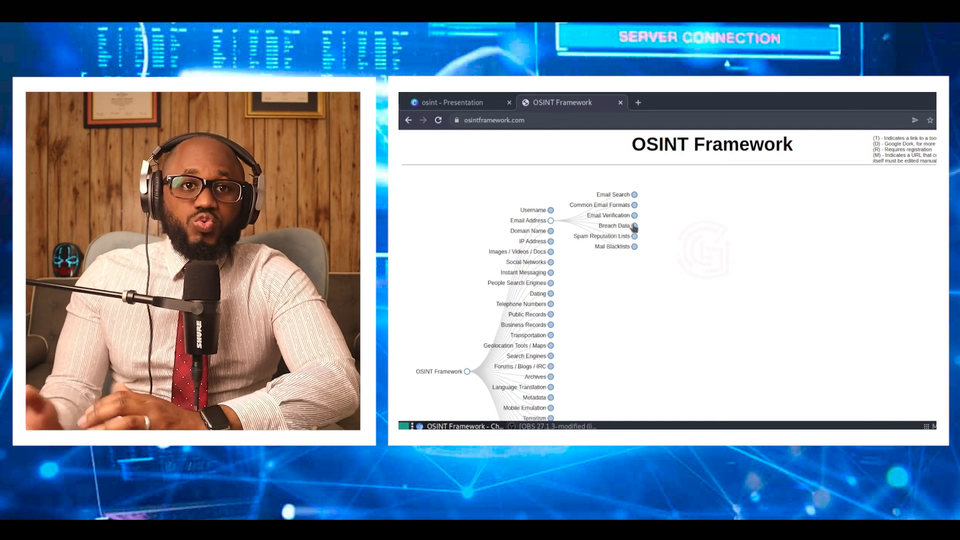
pyautogui.click(613, 226)
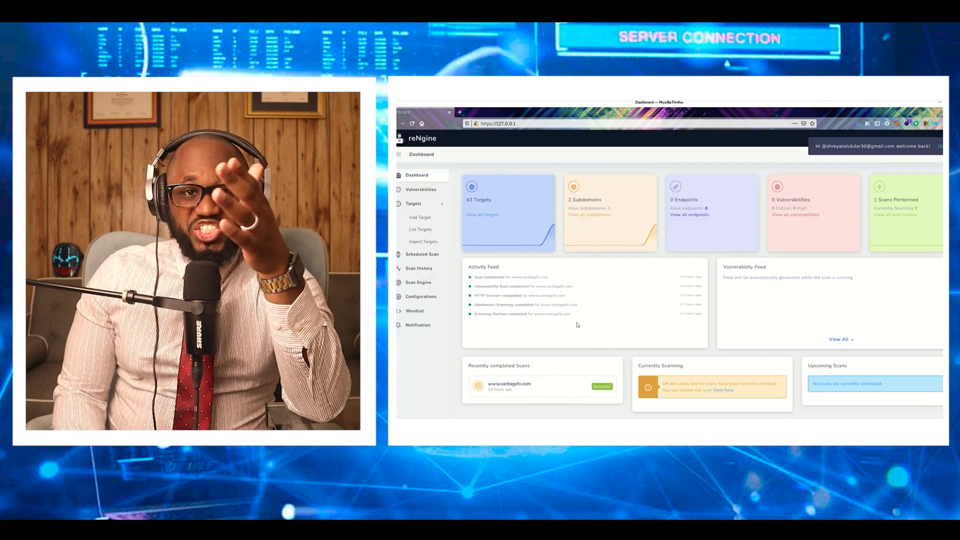
pyautogui.moveTo(420, 189)
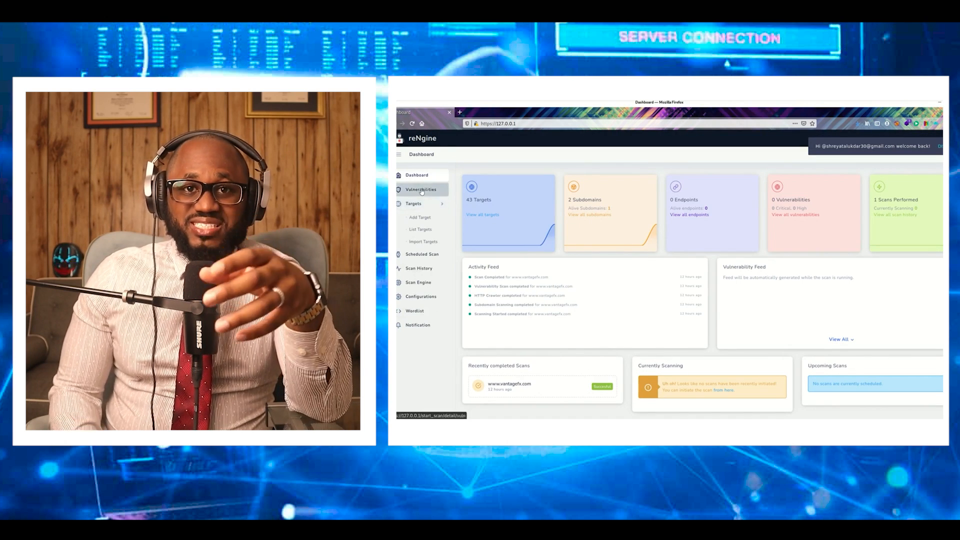
pyautogui.click(420, 189)
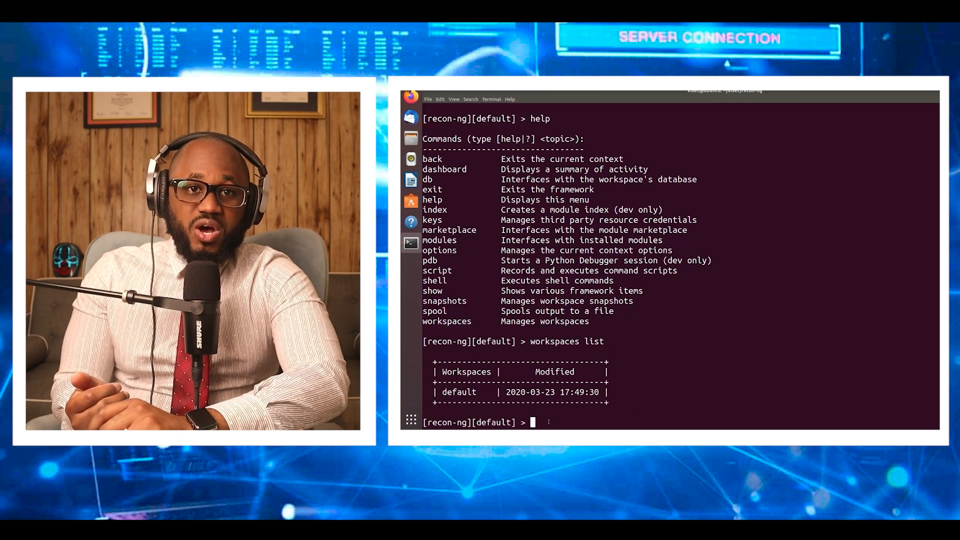
# - Start typing another 'workspaces' command at the recon-ng prompt
pyautogui.write('work')
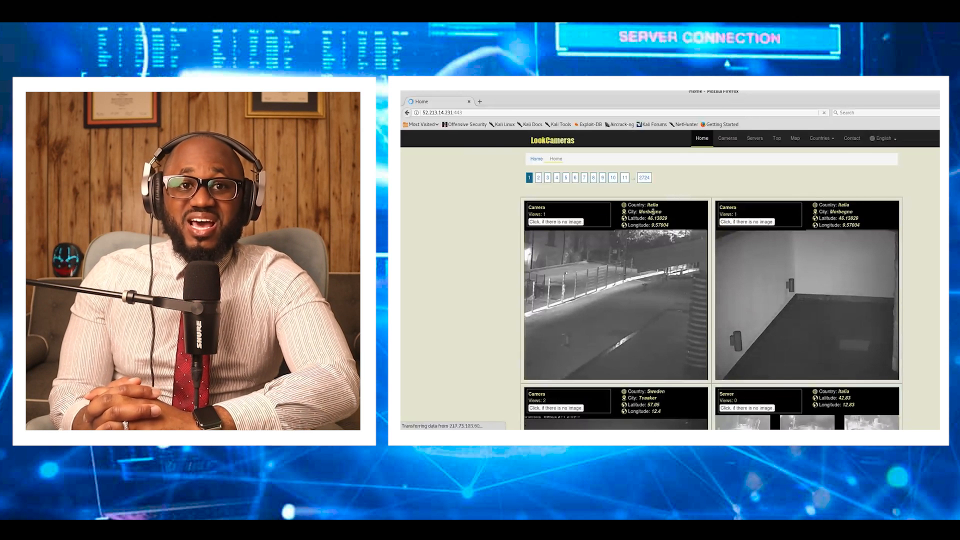
pyautogui.scroll(-3)
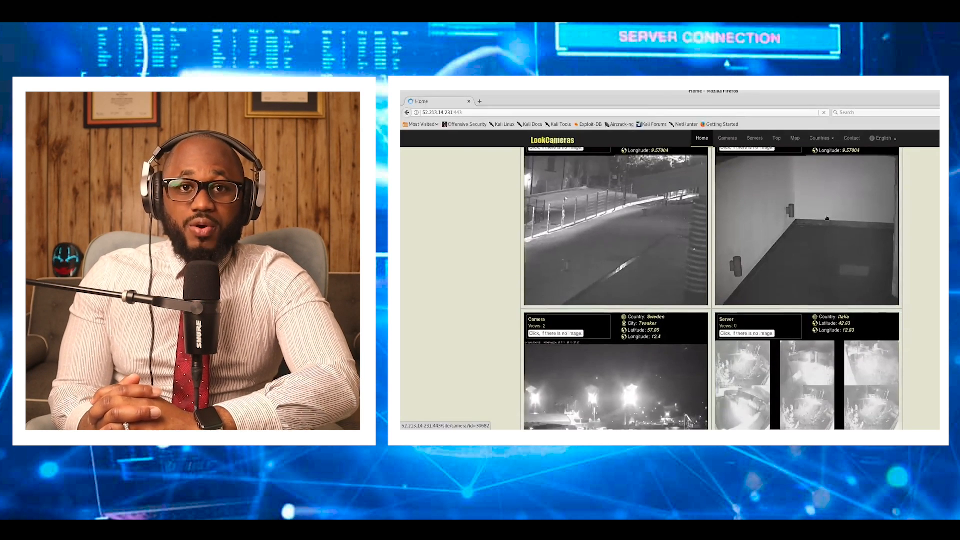
pyautogui.scroll(-3)
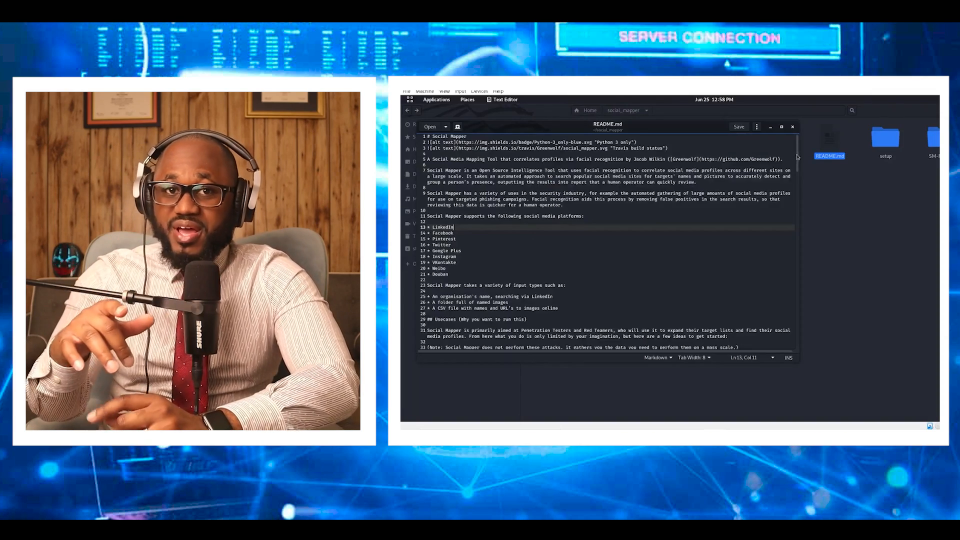
pyautogui.scroll(-3)
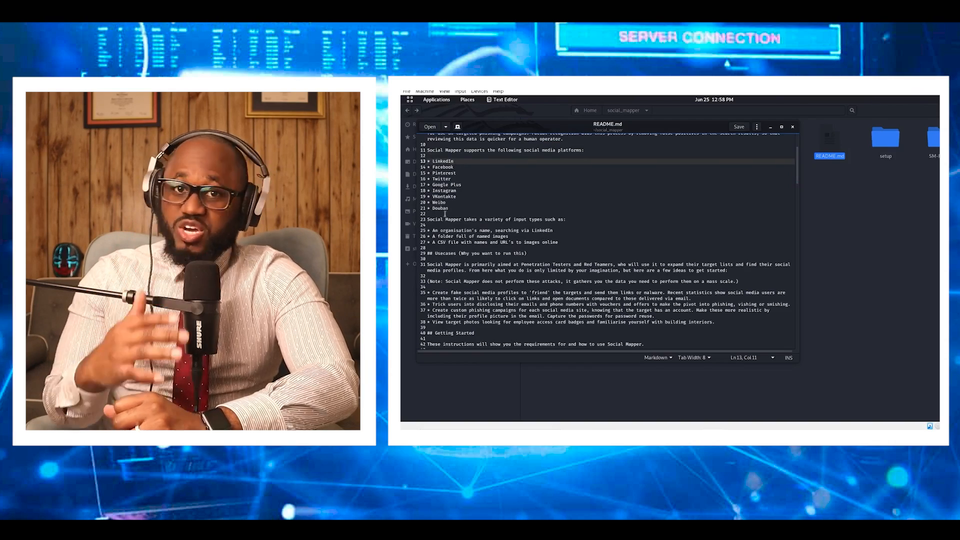
pyautogui.scroll(-3)
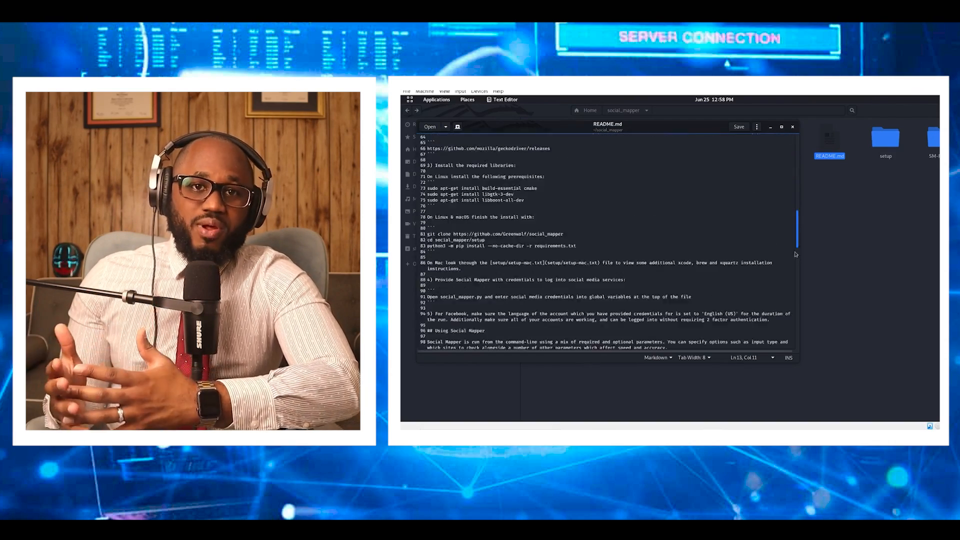
pyautogui.scroll(-3)
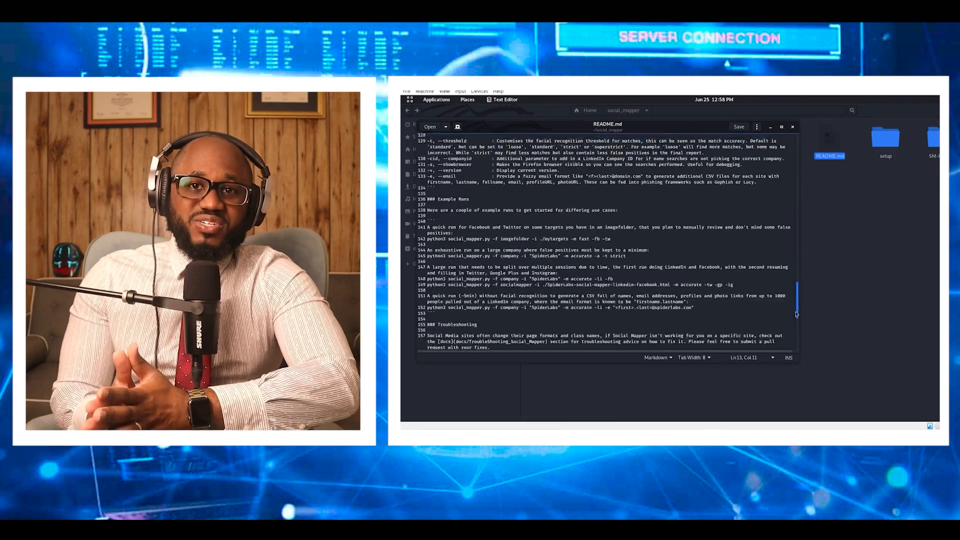
pyautogui.scroll(3)
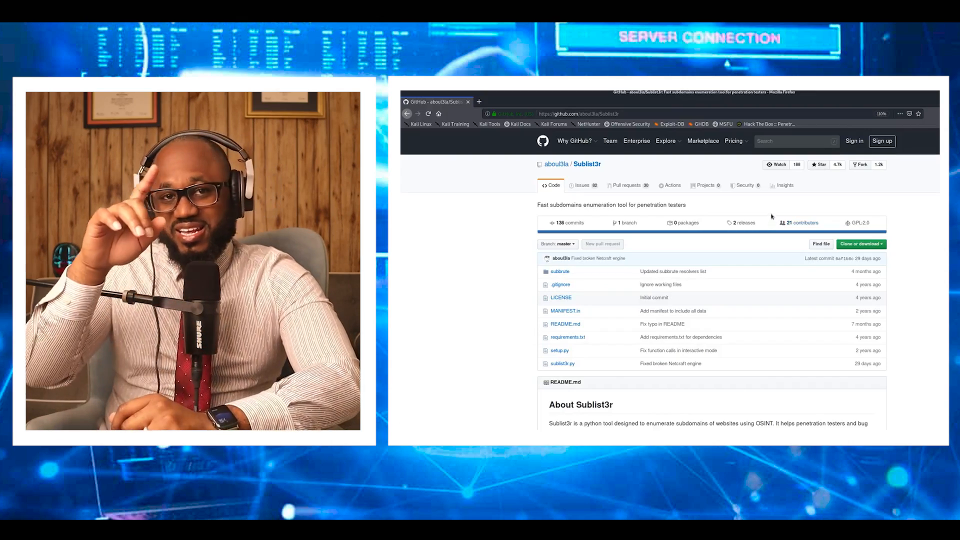
pyautogui.scroll(-3)
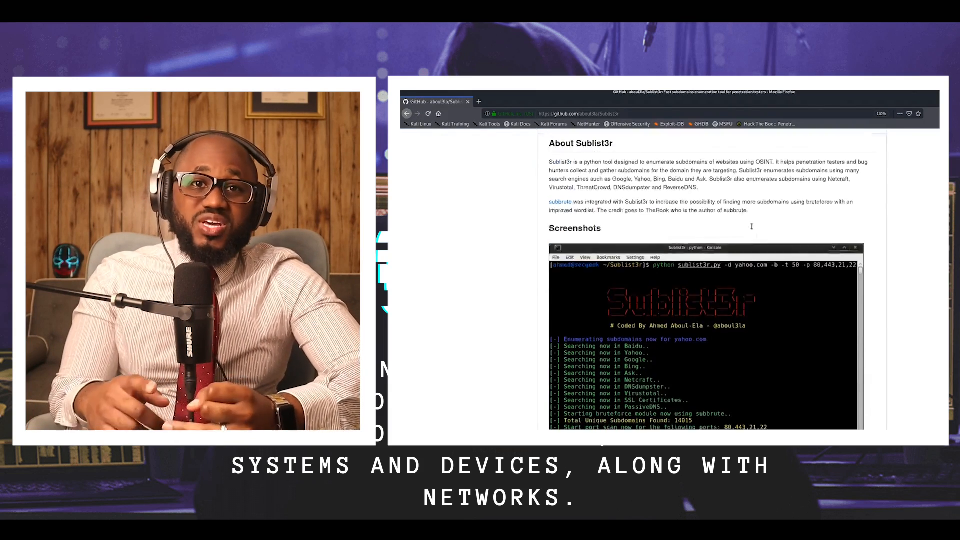
pyautogui.scroll(-3)
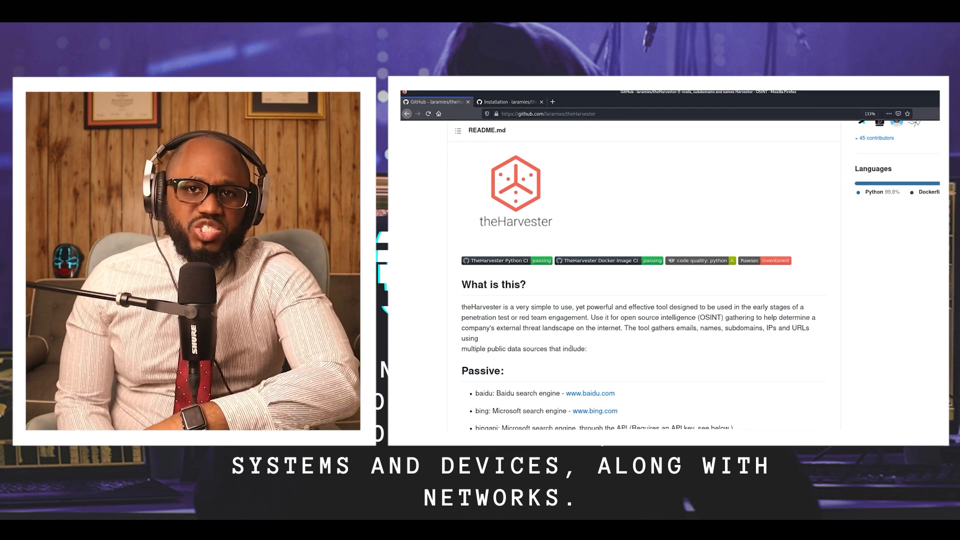
pyautogui.scroll(-3)
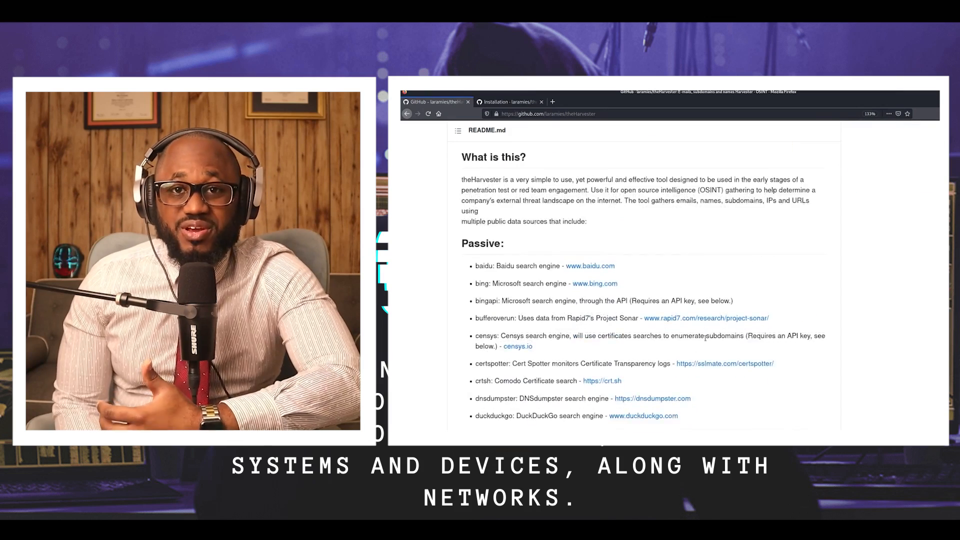
pyautogui.scroll(-3)
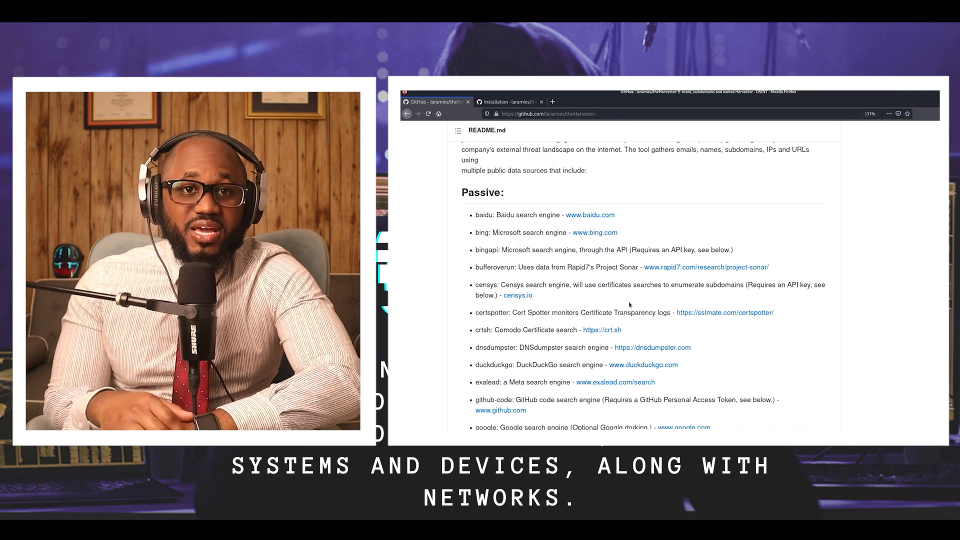
pyautogui.scroll(-3)
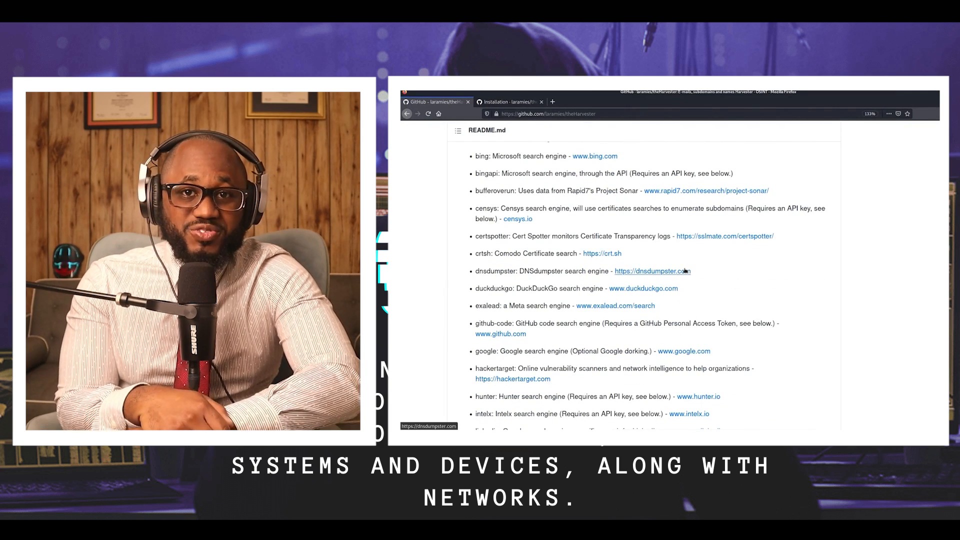
pyautogui.moveTo(511, 266)
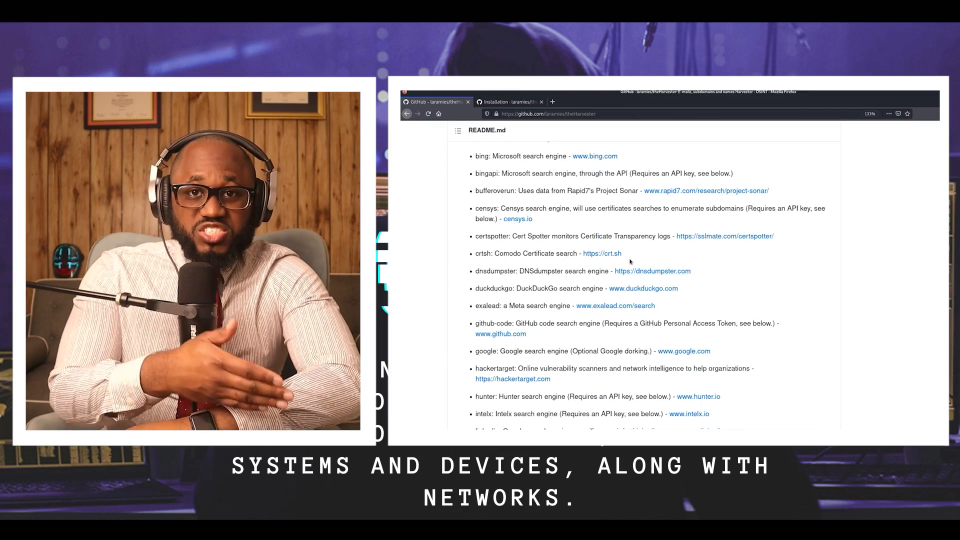
pyautogui.scroll(-3)
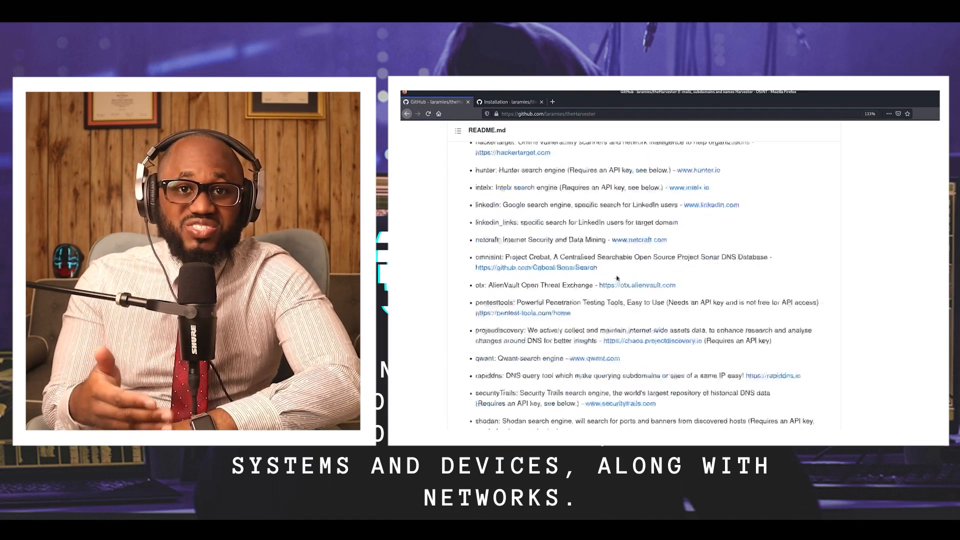
pyautogui.scroll(-3)
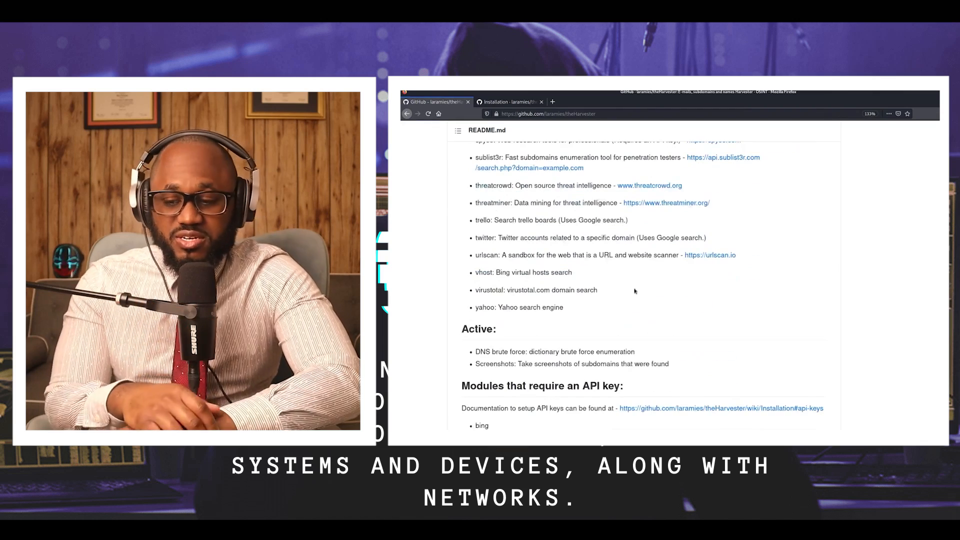